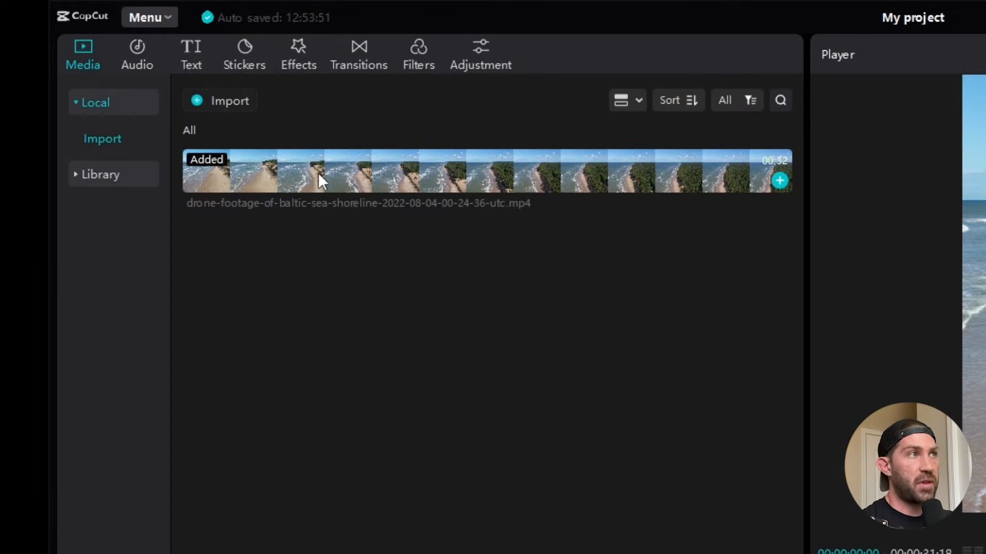
Open the Audio library to browse the Commercial Music Favorites and TikTok Hot songs
click(137, 54)
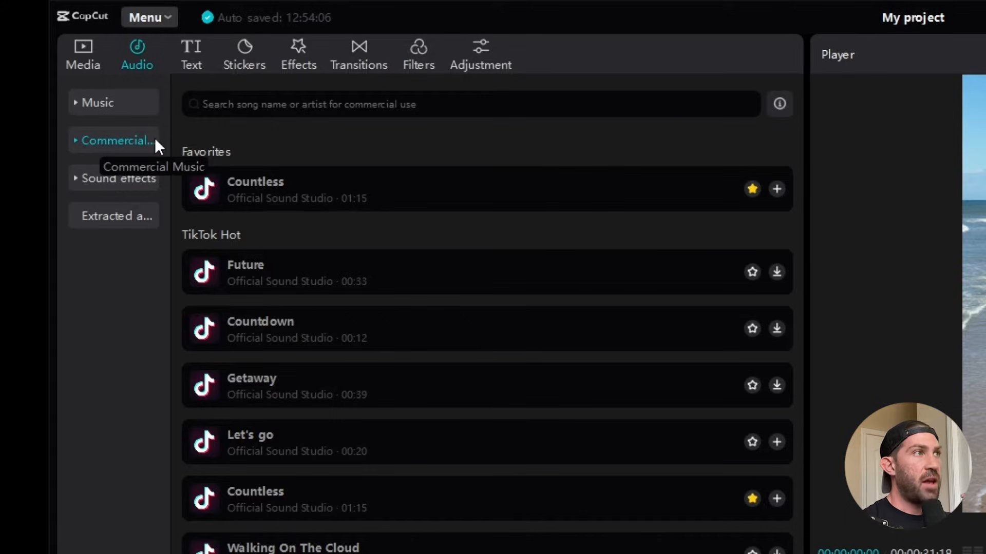
mouse_move(490, 246)
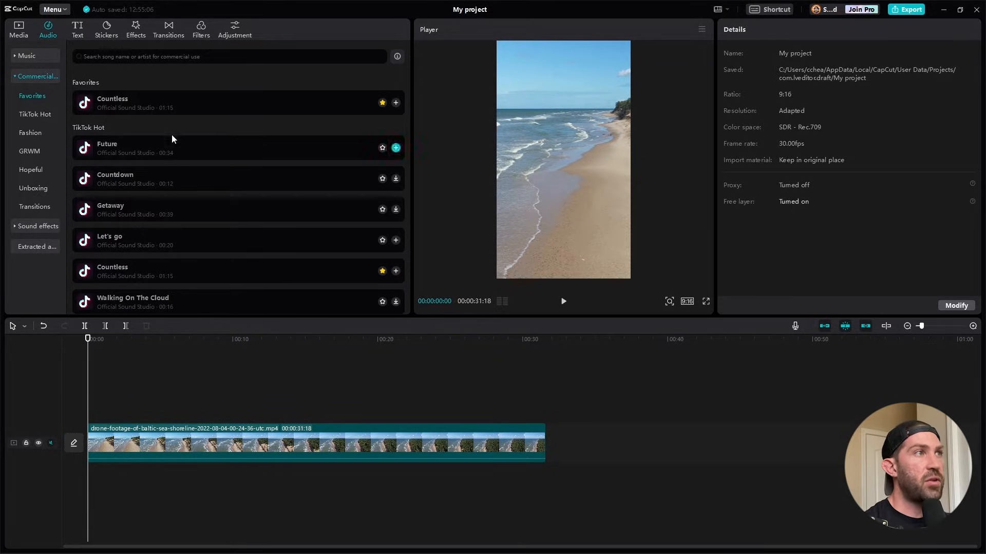
Add the 'Countless' song beneath the drone clip and set its volume to -6.0 dB
click(395, 102)
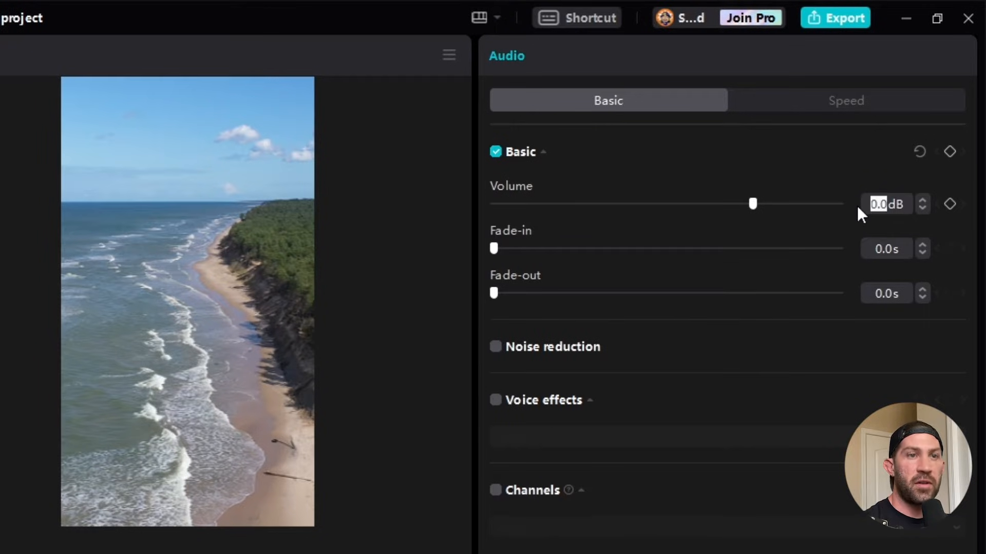
drag(753, 204, 726, 203)
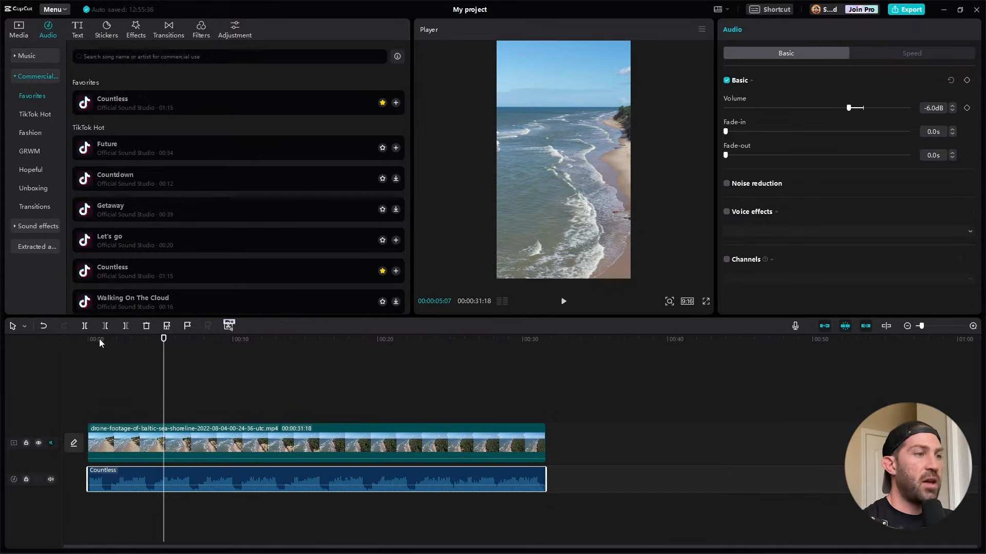
click(264, 443)
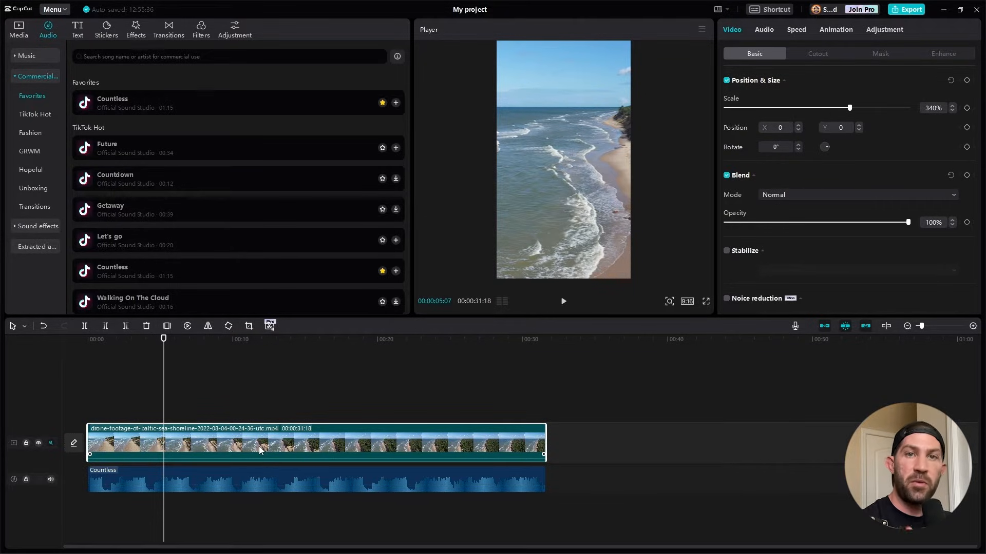
click(267, 481)
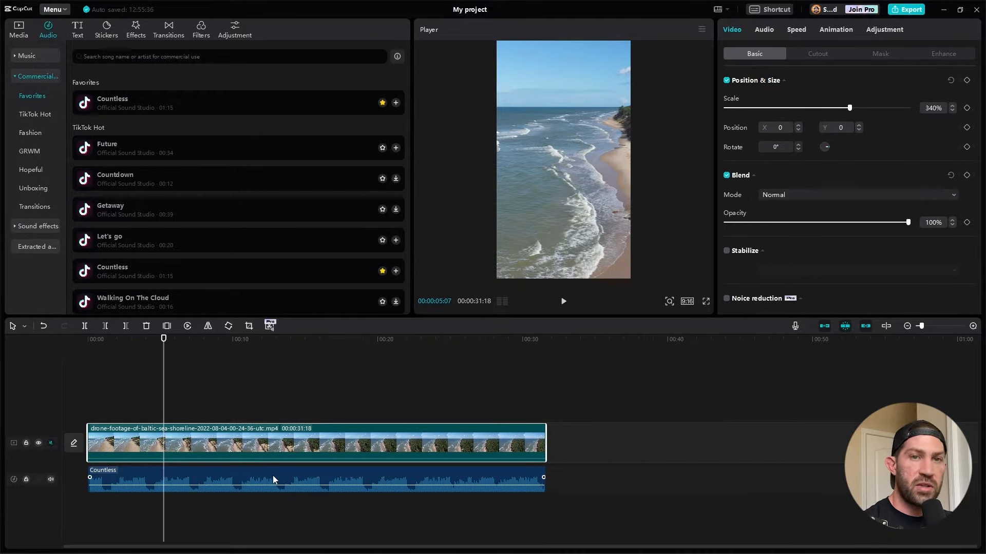
click(283, 481)
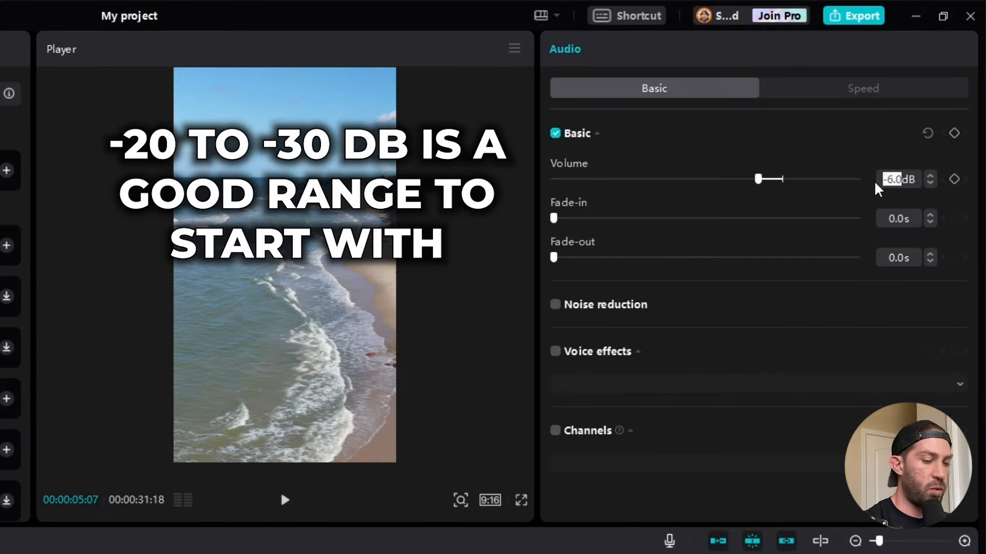
Turn the Countless track's volume down to -20.0 dB
drag(758, 179, 705, 179)
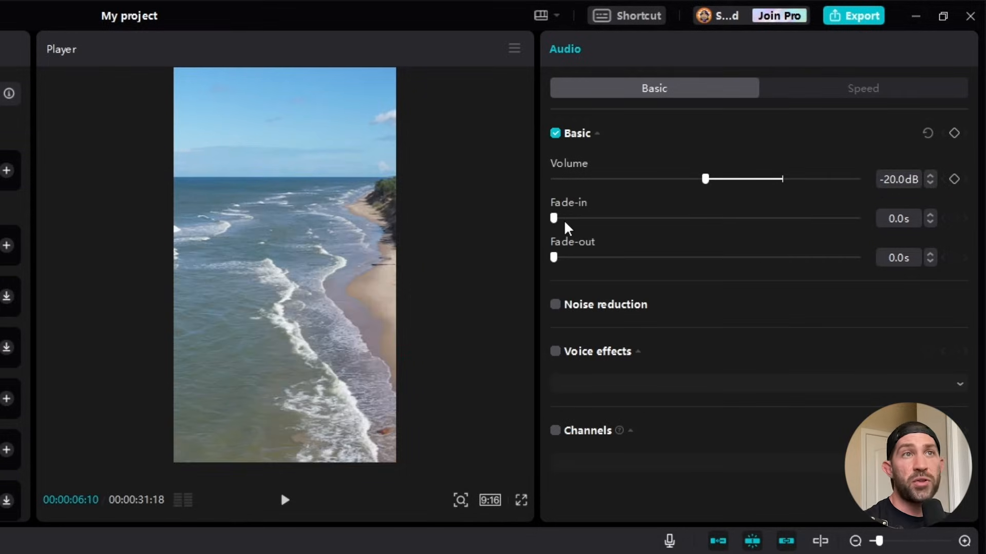
mouse_move(556, 258)
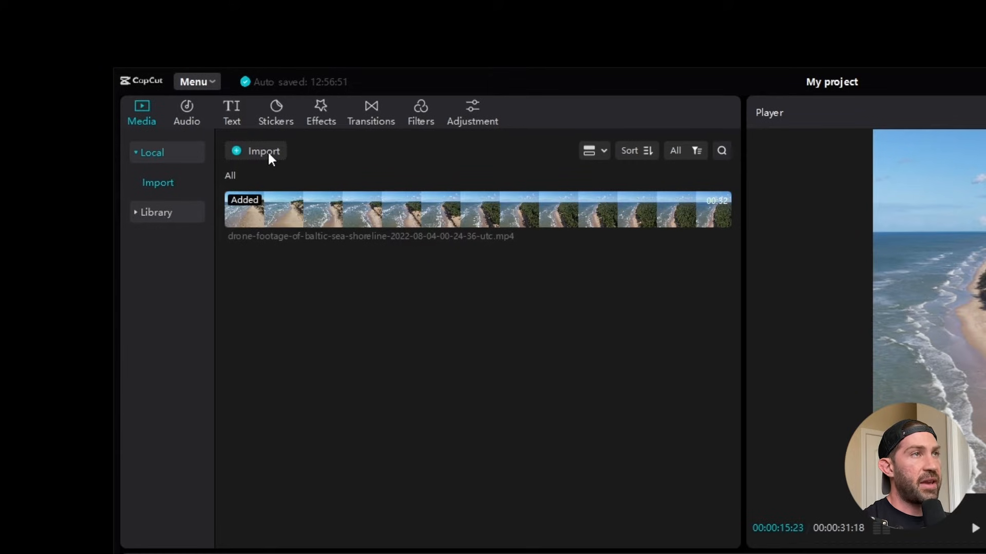
Import the Monkeys Spinning Monkeys MP3 from the Downloads folder into Media
click(263, 151)
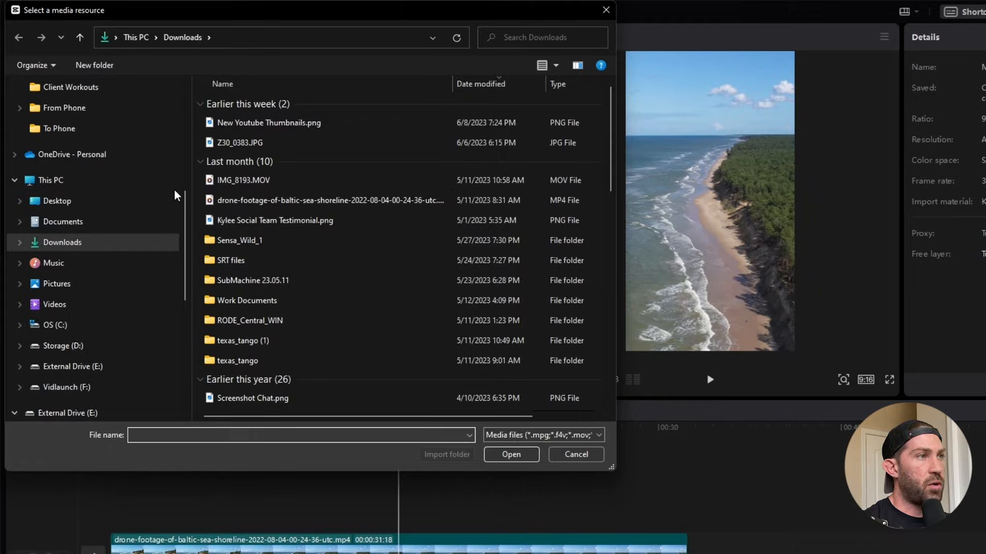
click(244, 180)
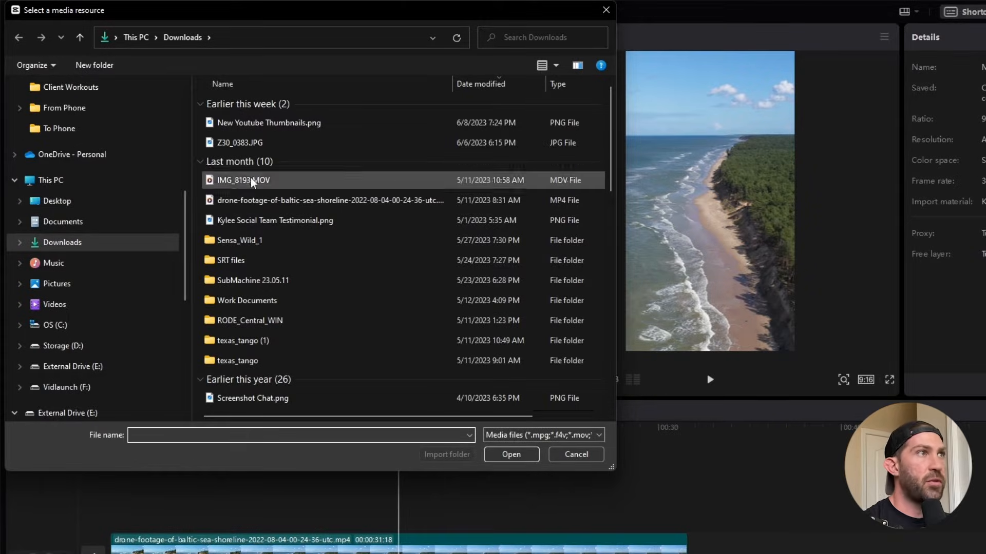
click(510, 454)
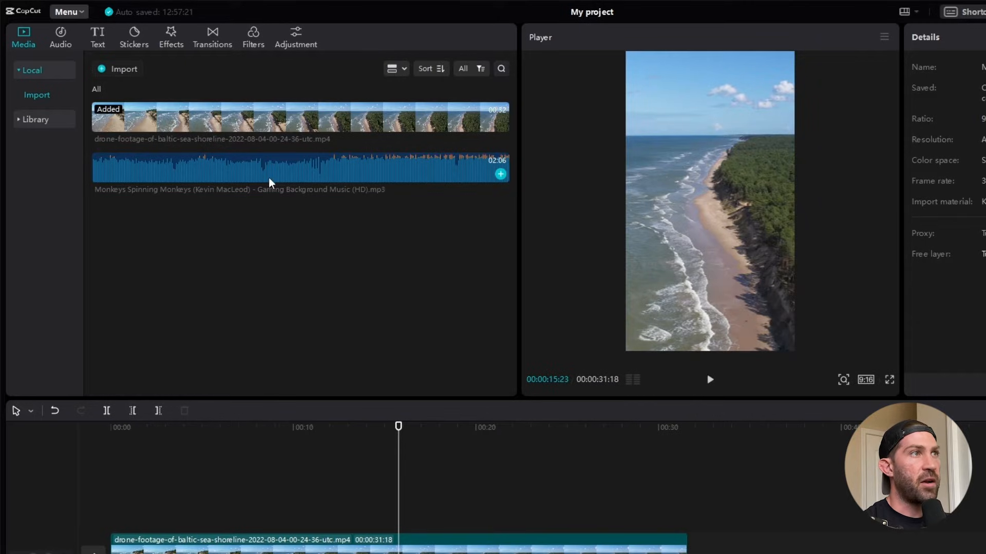
mouse_move(291, 182)
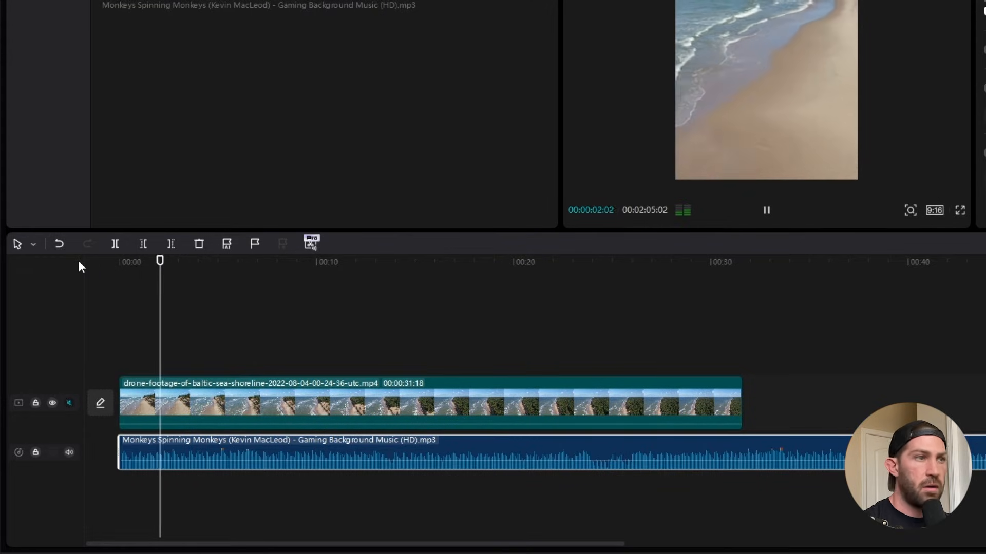
Pause playback of the placed Monkeys Spinning Monkeys track and clear the clip selection
click(765, 210)
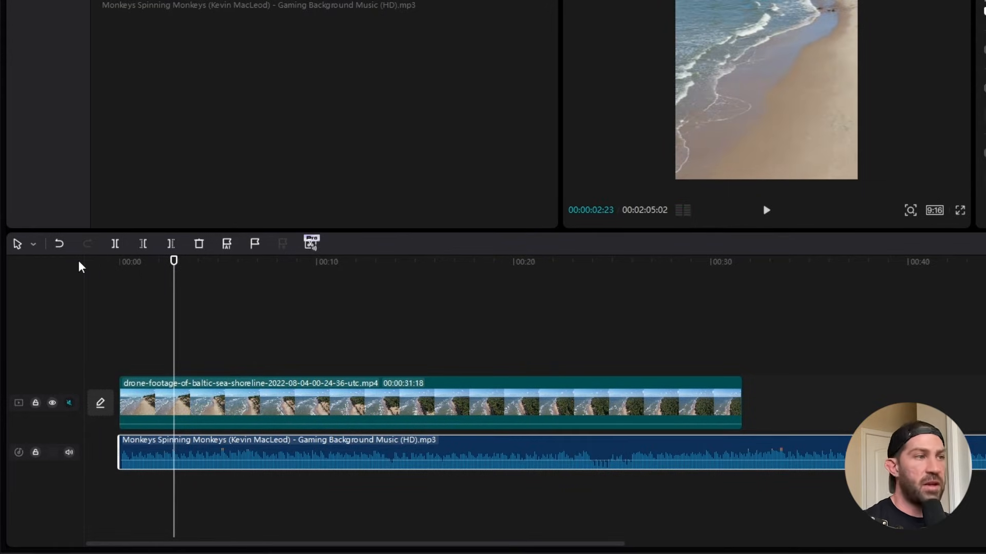
mouse_move(432, 493)
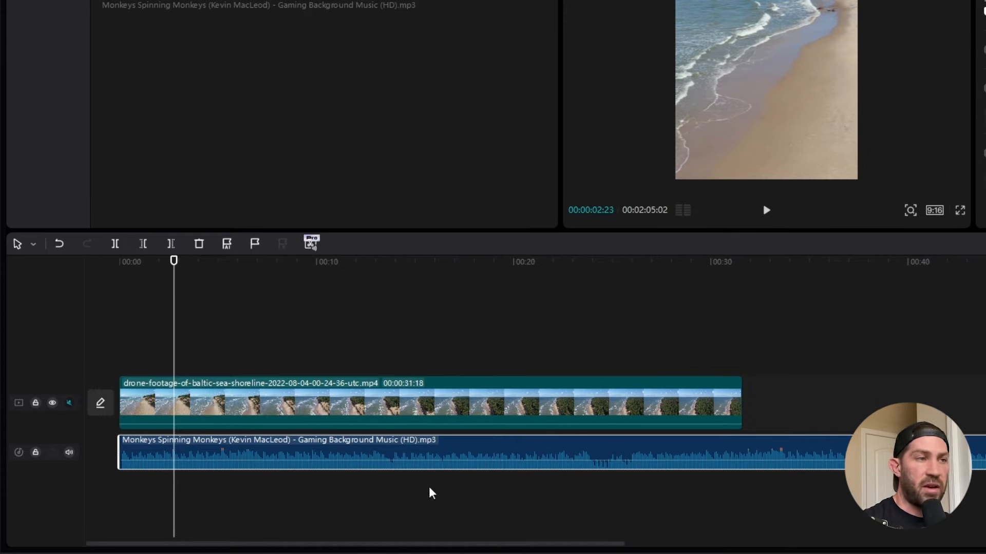
click(86, 53)
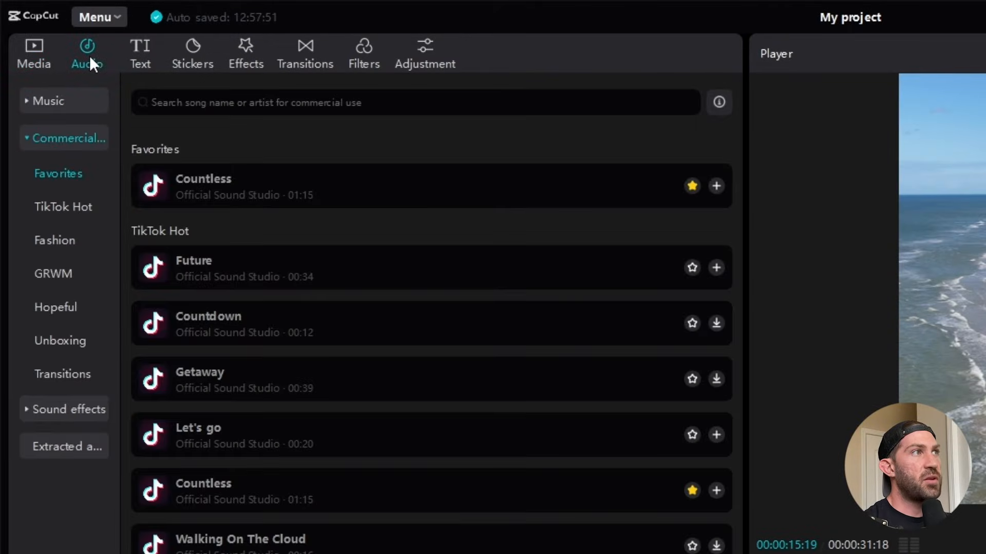
Add the 'Remembering woosh' sound effect near the 8-second mark, then pause playback
click(68, 138)
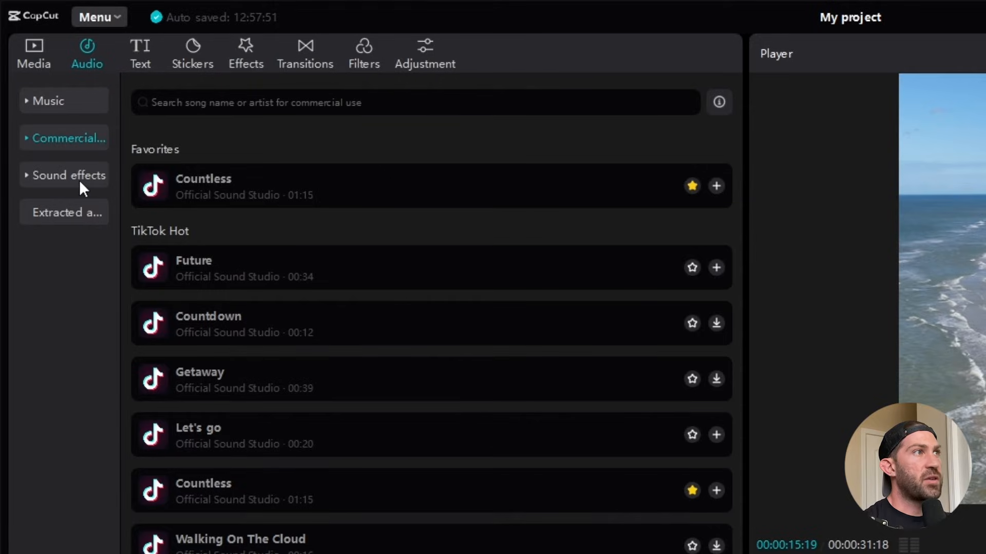
click(68, 174)
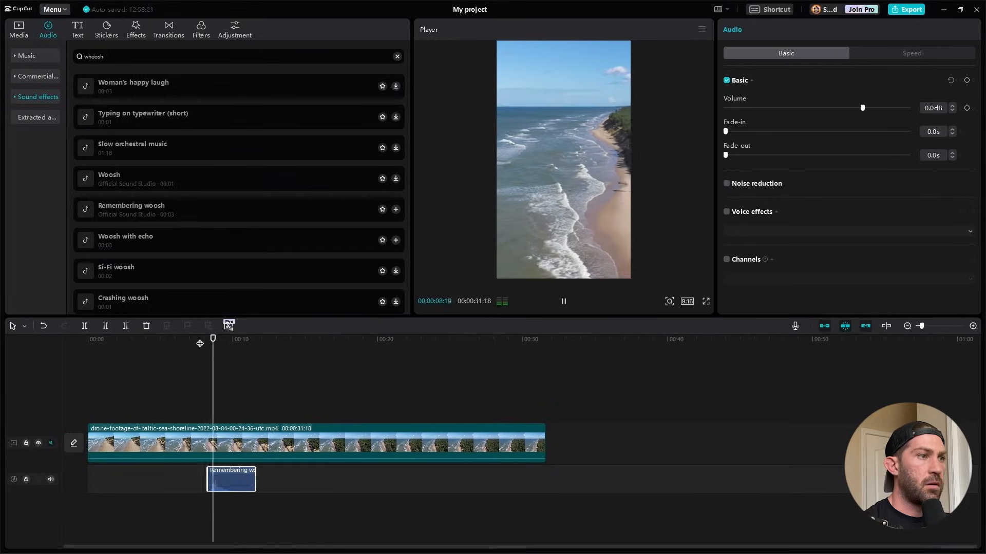
click(563, 301)
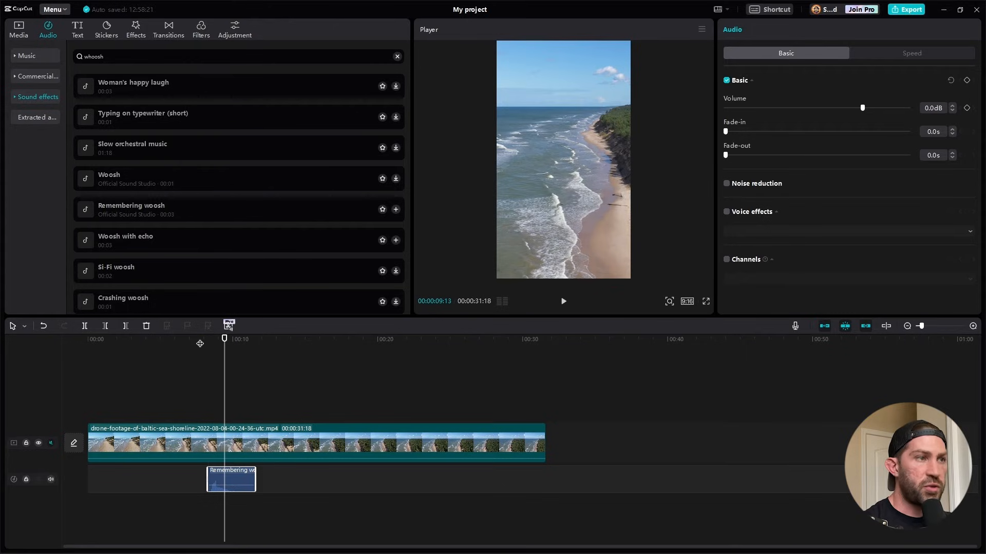
mouse_move(191, 334)
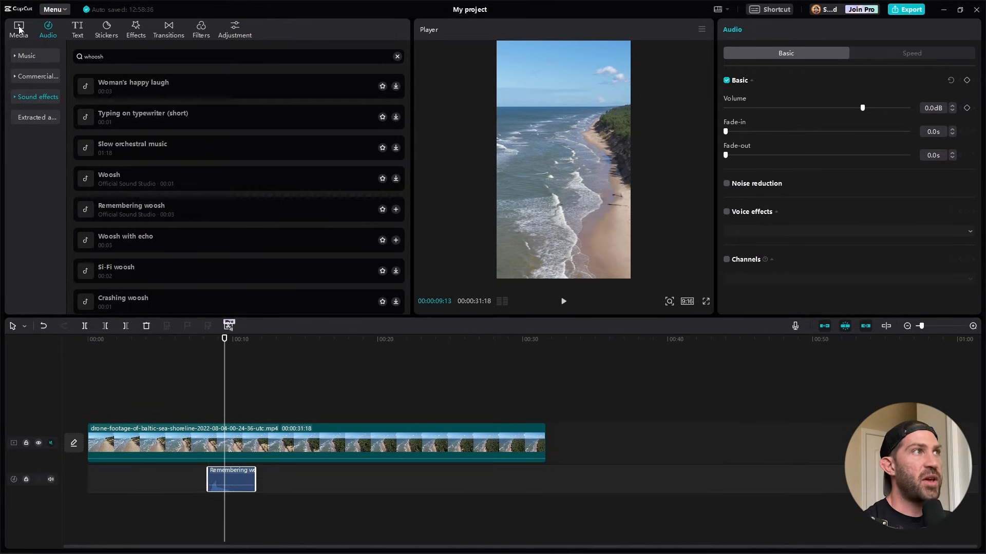
click(18, 28)
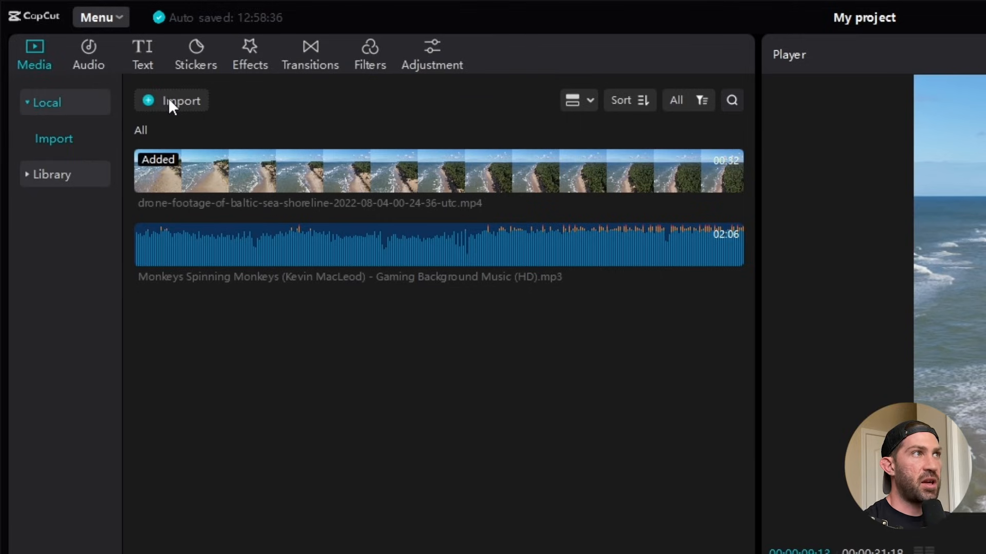